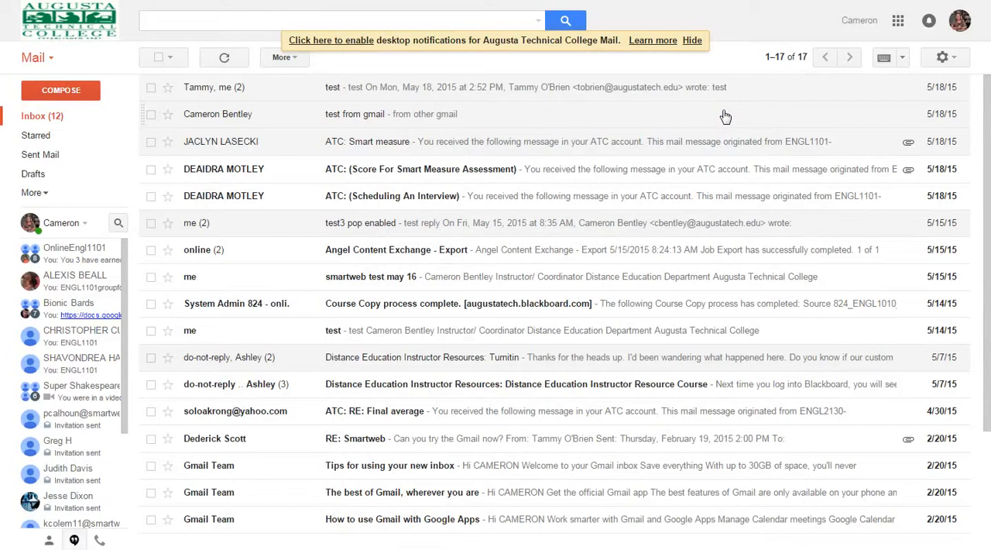
mouse_move(560, 116)
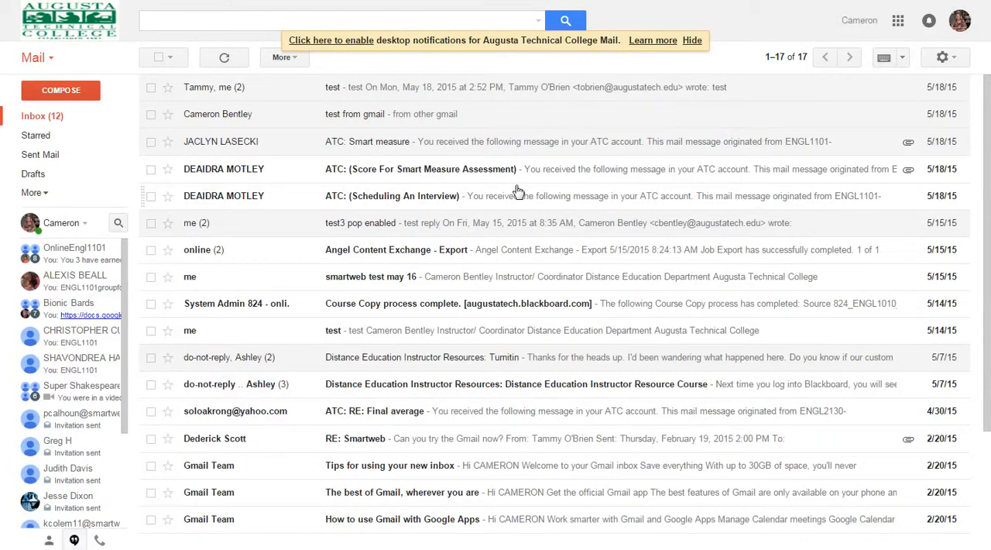
mouse_move(595, 154)
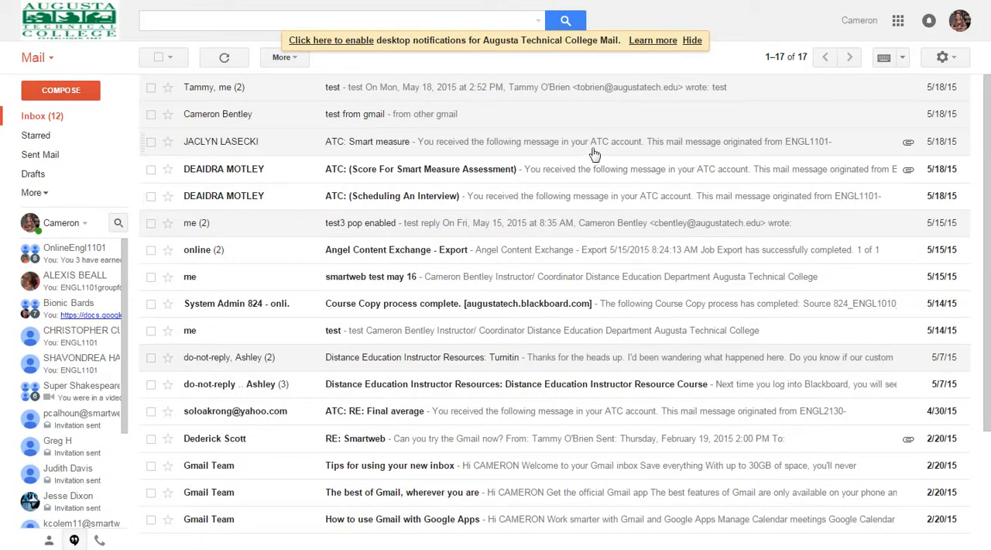
Show the Google apps launcher from the Gmail inbox top bar
left_click(898, 22)
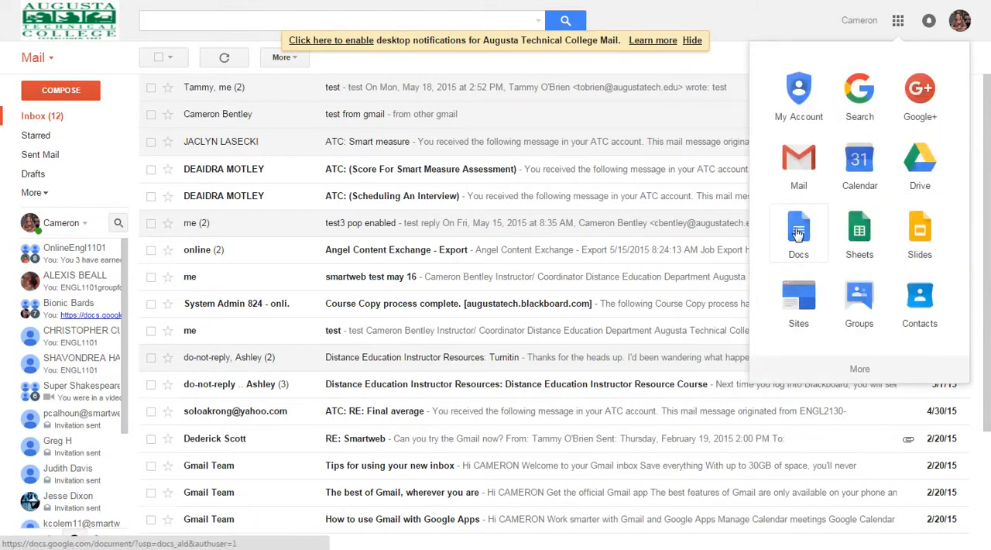
Launch Google Docs and scroll the template gallery to the Education templates
left_click(799, 233)
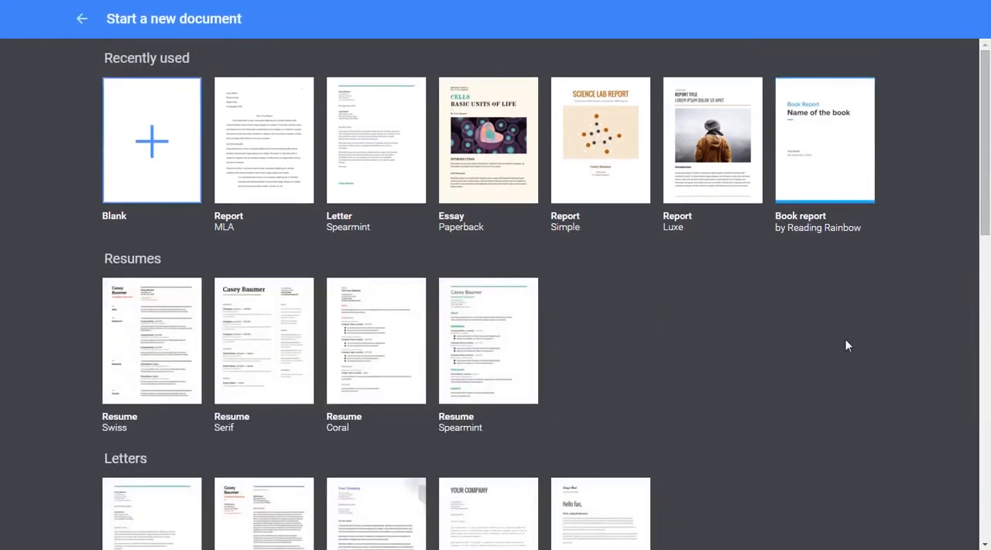
scroll("down", 3)
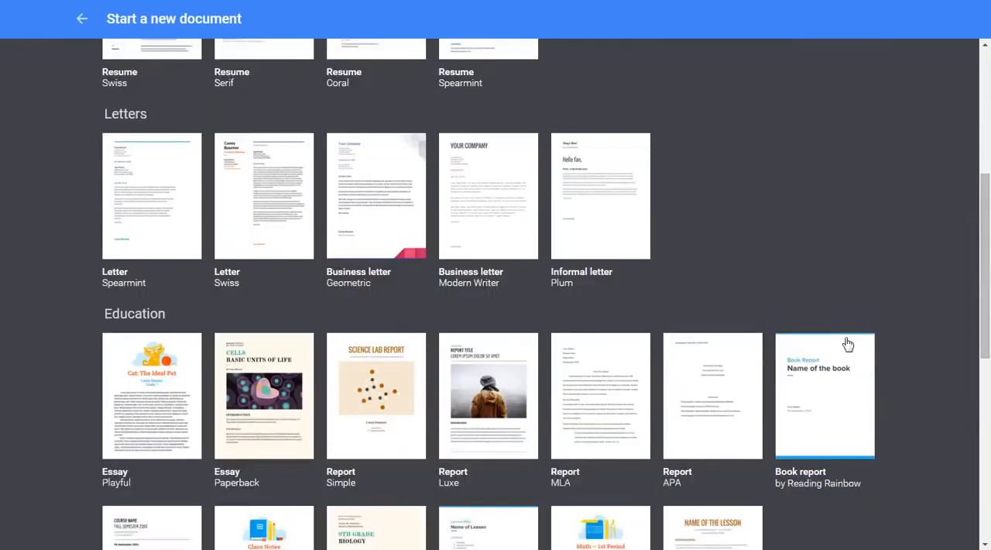
mouse_move(895, 254)
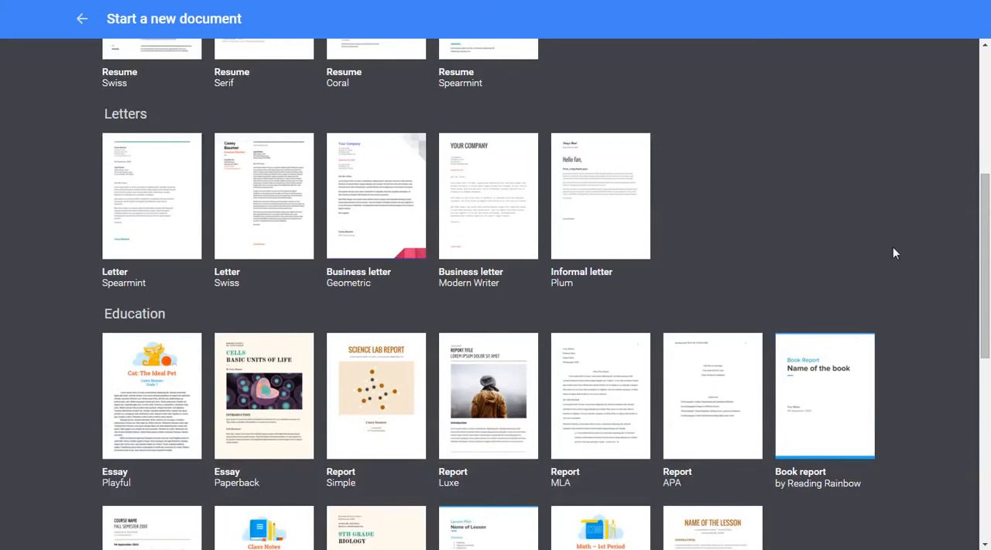
mouse_move(781, 266)
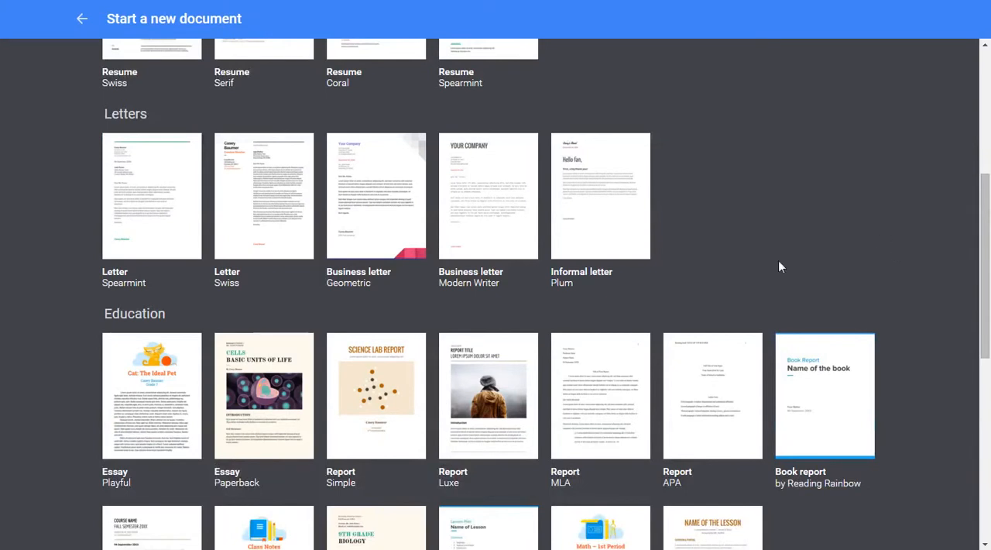
mouse_move(510, 394)
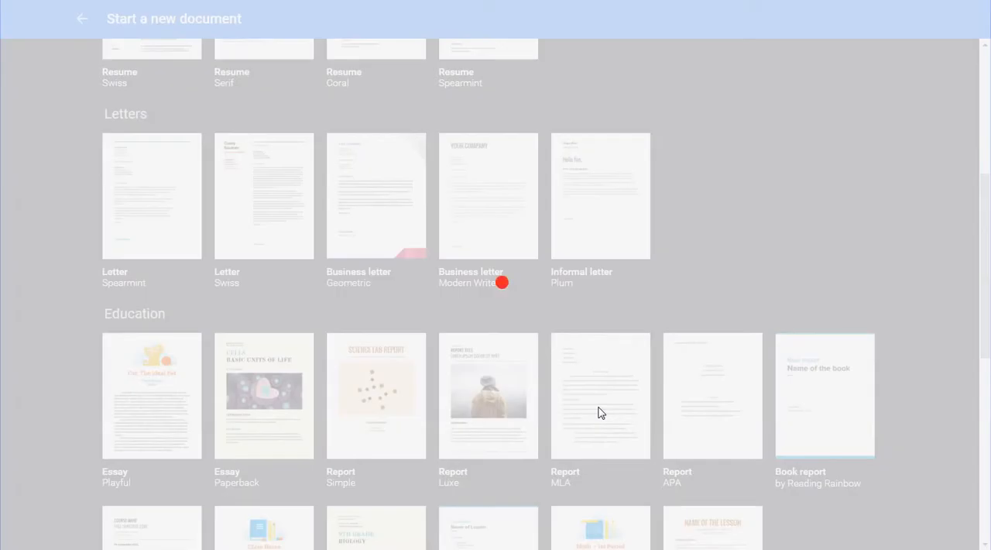
Create a new document from the Report (MLA) template under Education
left_click(601, 395)
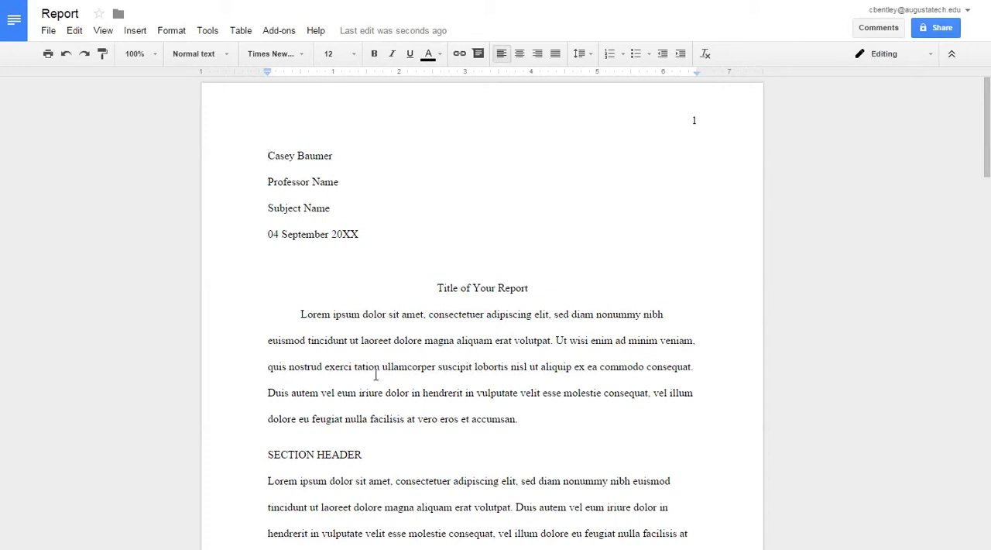
mouse_move(495, 396)
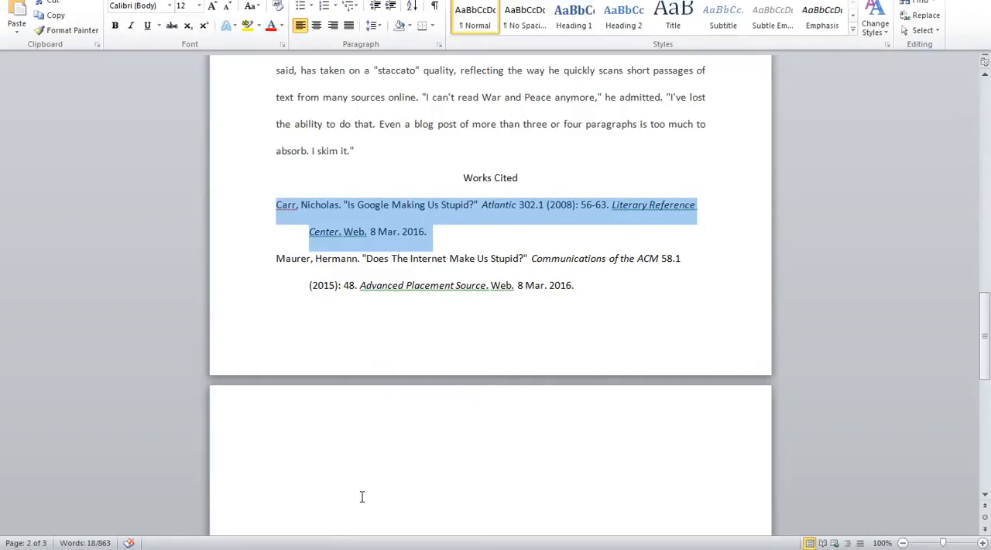
mouse_move(433, 213)
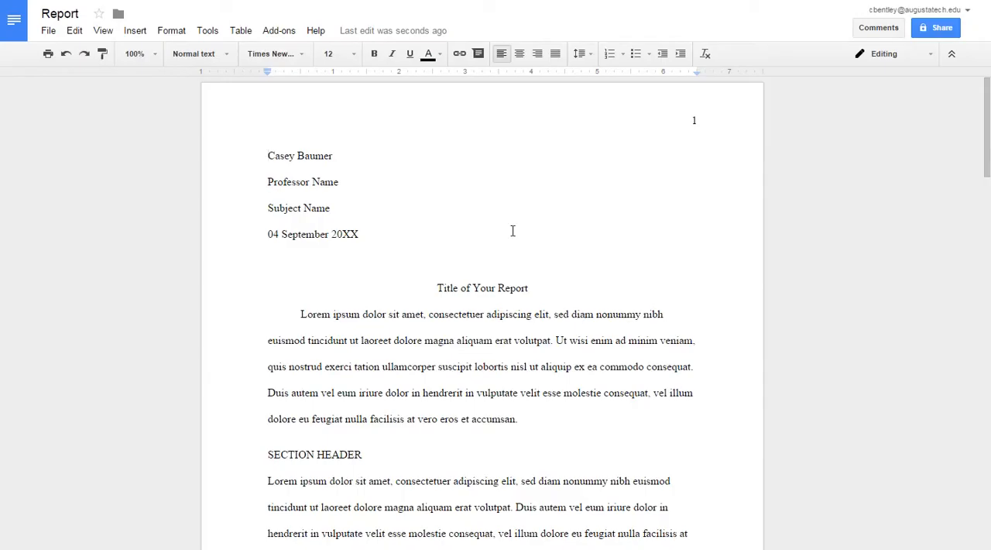
Replace the Doe, R. John Works Cited entry with the pasted Carr, Nicholas citation
scroll("down", 3)
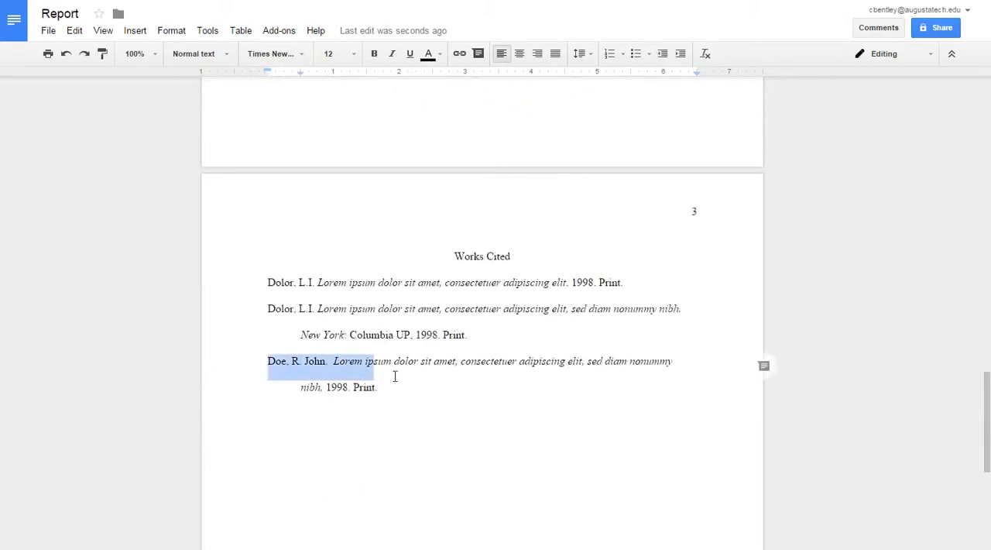
left_click_drag(371, 361, 378, 387)
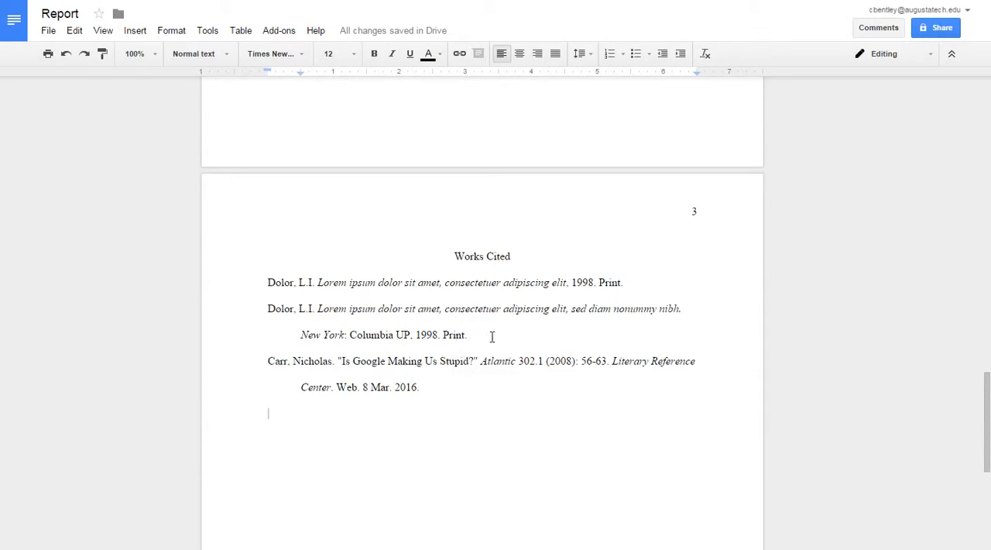
mouse_move(515, 296)
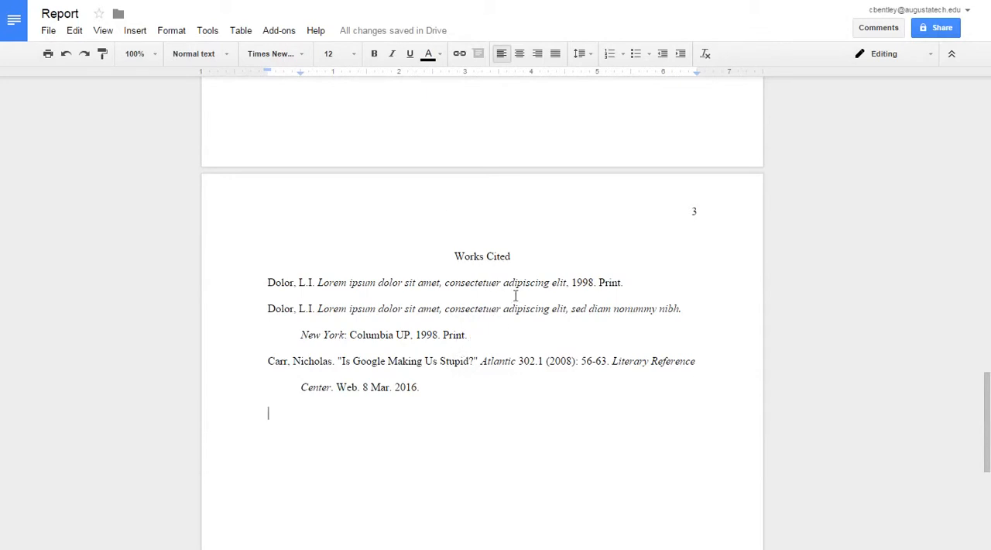
scroll("up", 3)
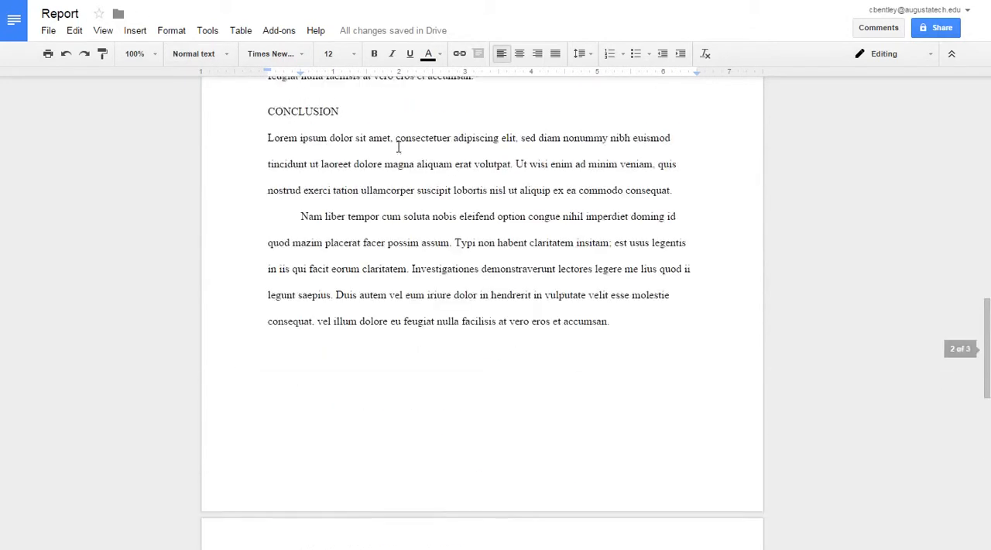
scroll("down", 3)
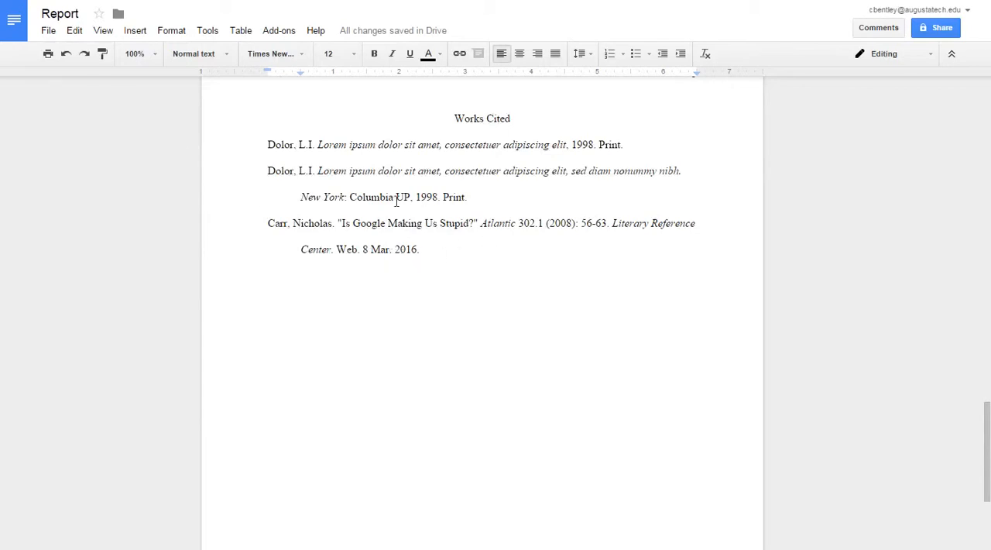
scroll("up", 3)
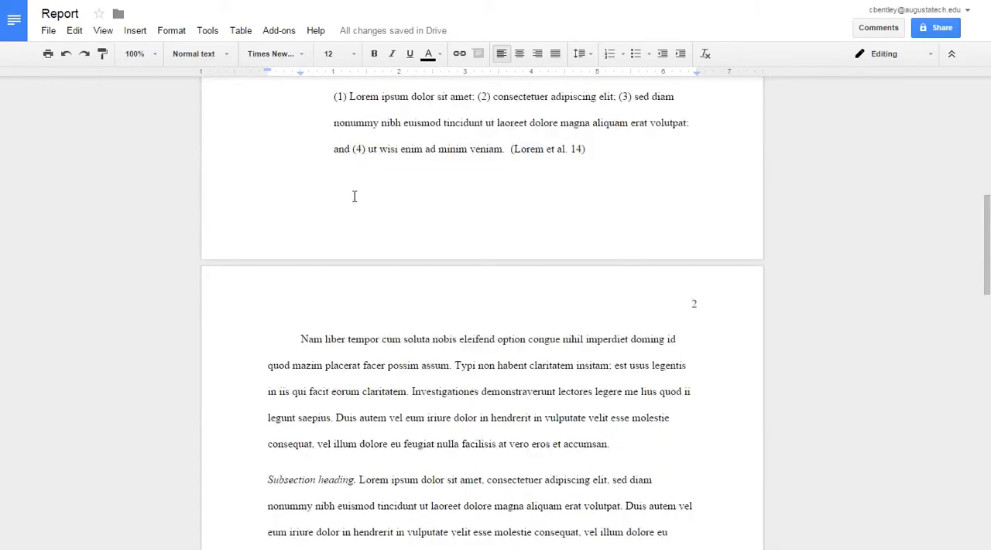
scroll("up", 3)
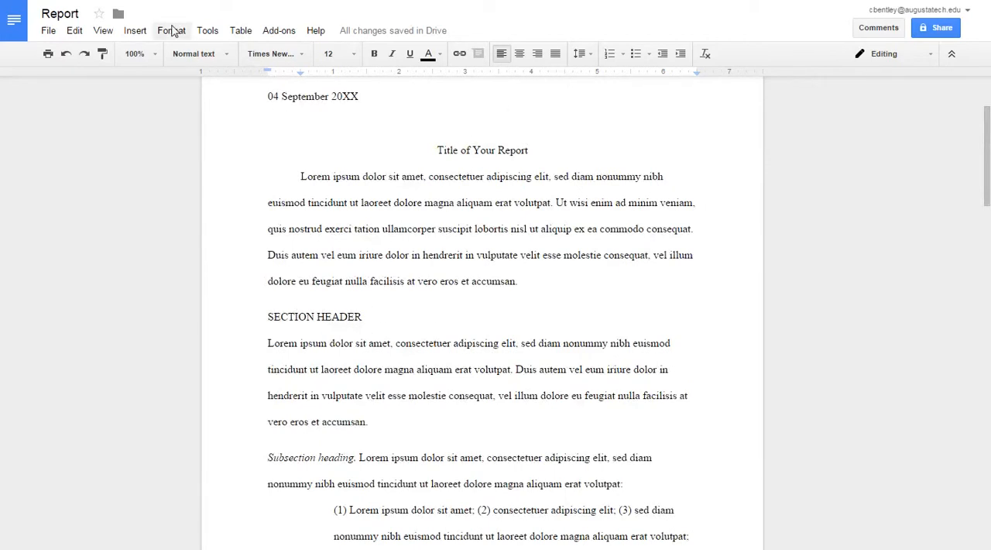
Return to Docs home, load 'sample paper' and scroll to its Works Cited with Carr and Maurer
left_click(14, 17)
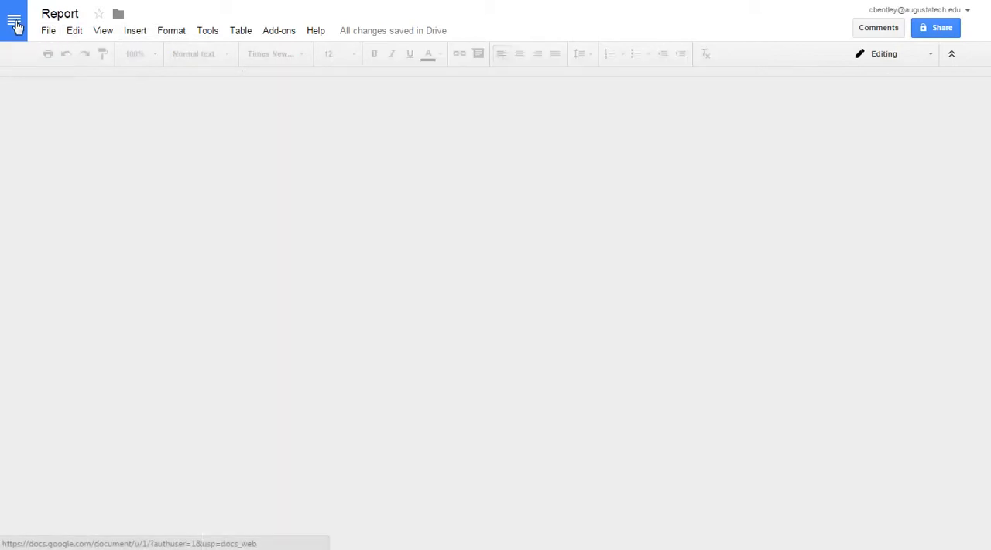
left_click(14, 14)
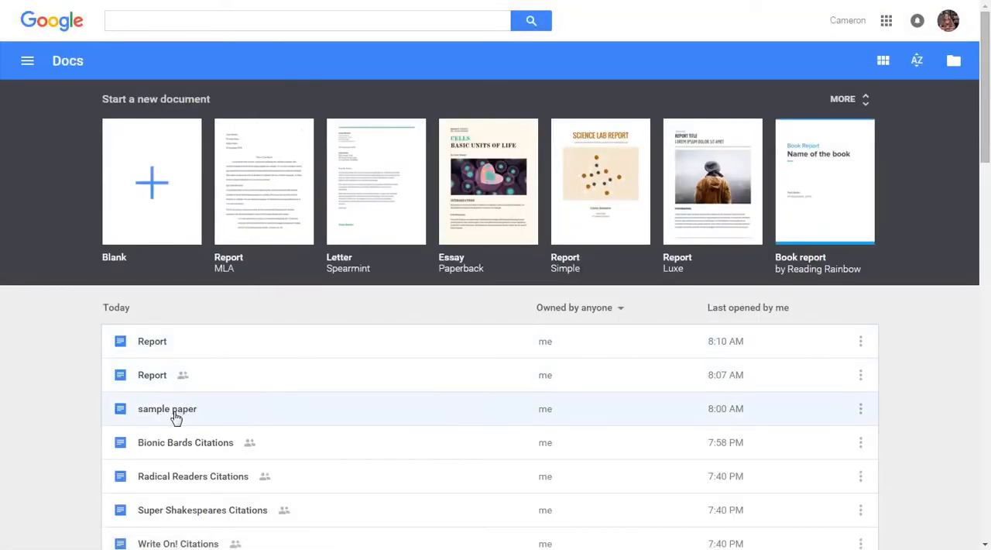
left_click(168, 409)
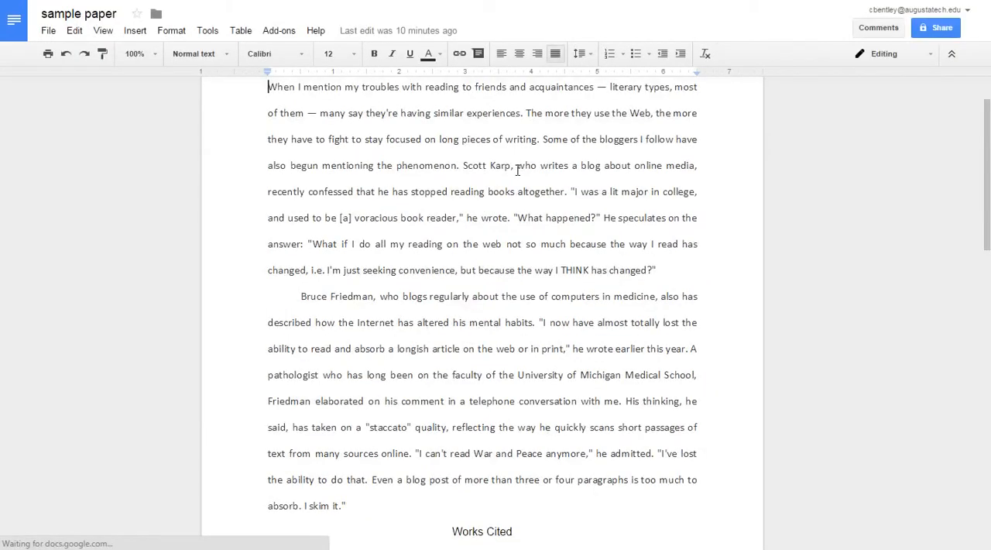
scroll("down", 3)
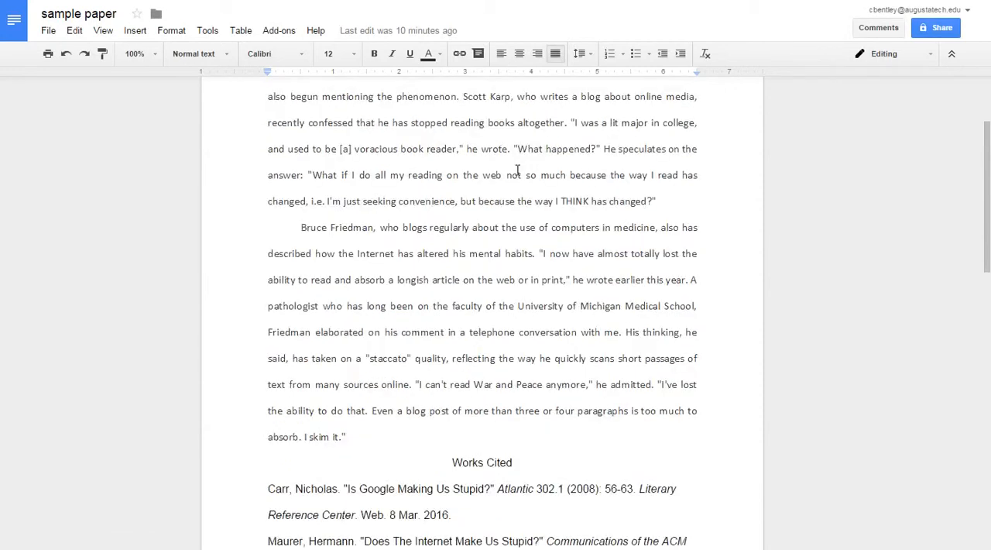
scroll("down", 3)
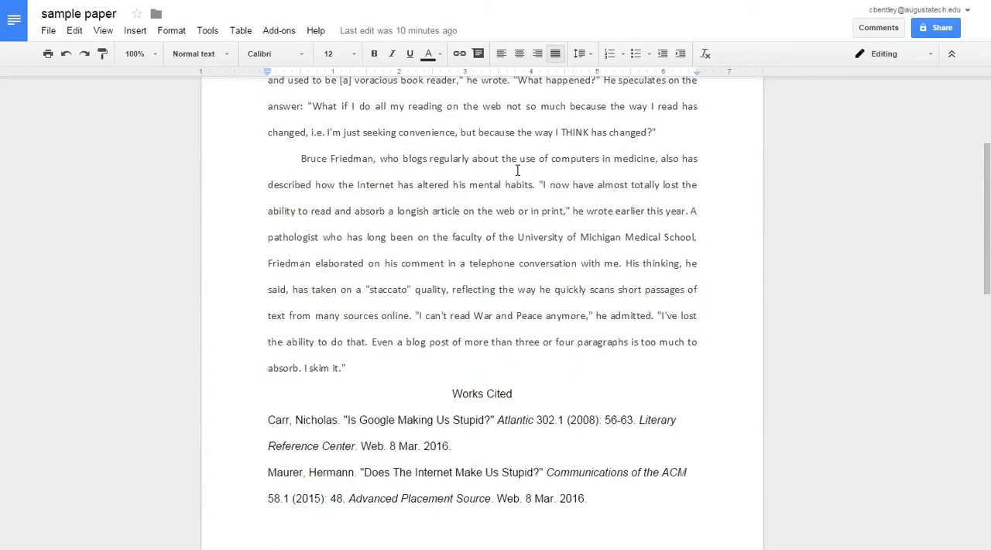
scroll("down", 3)
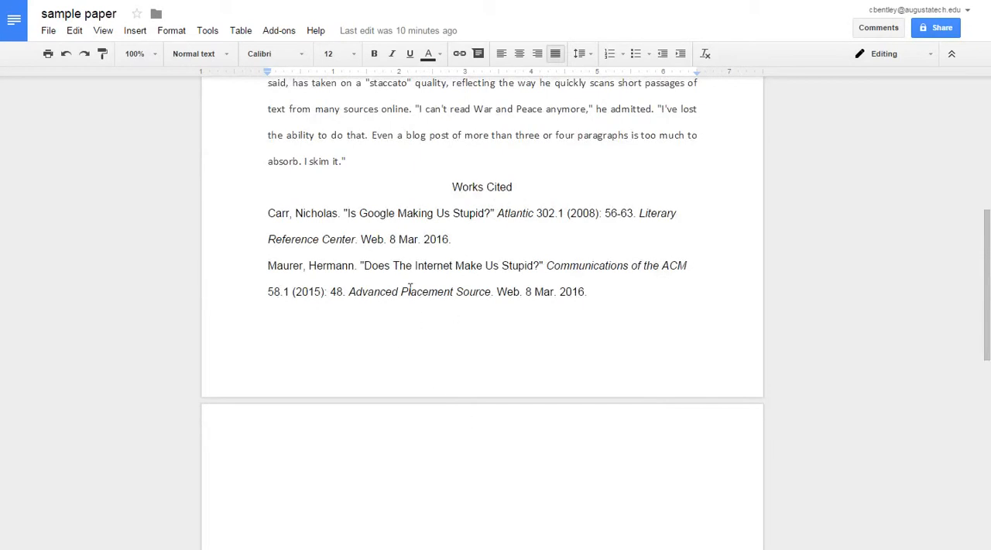
mouse_move(539, 284)
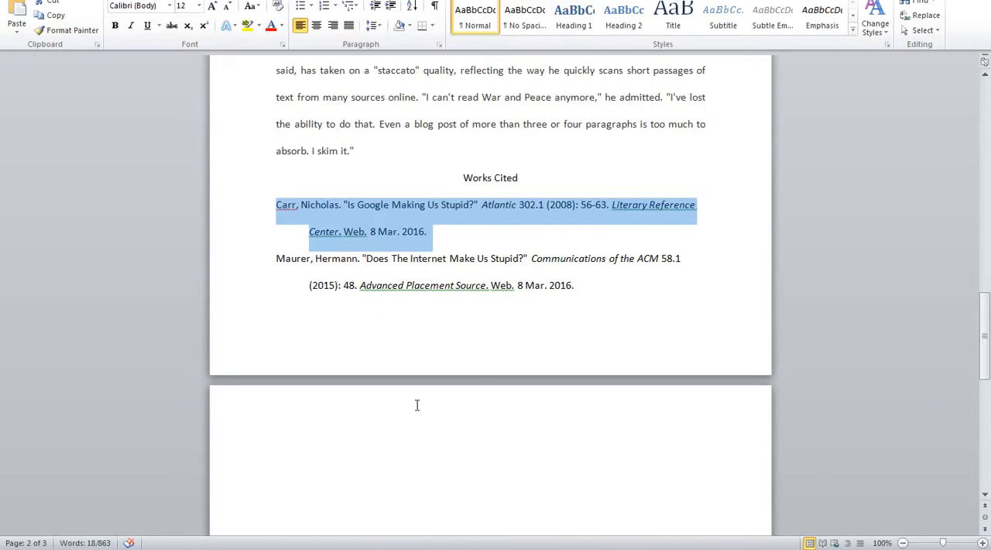
mouse_move(490, 229)
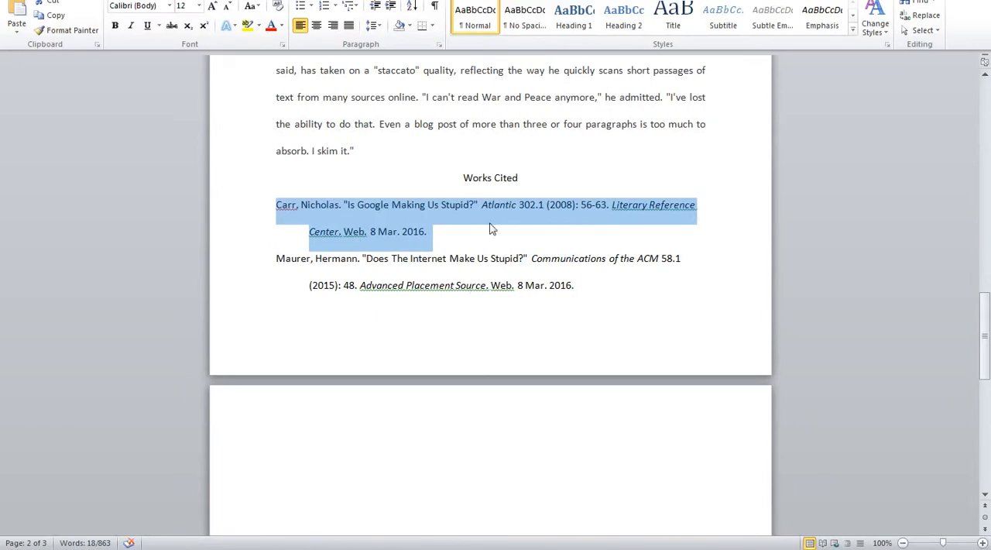
left_click(573, 284)
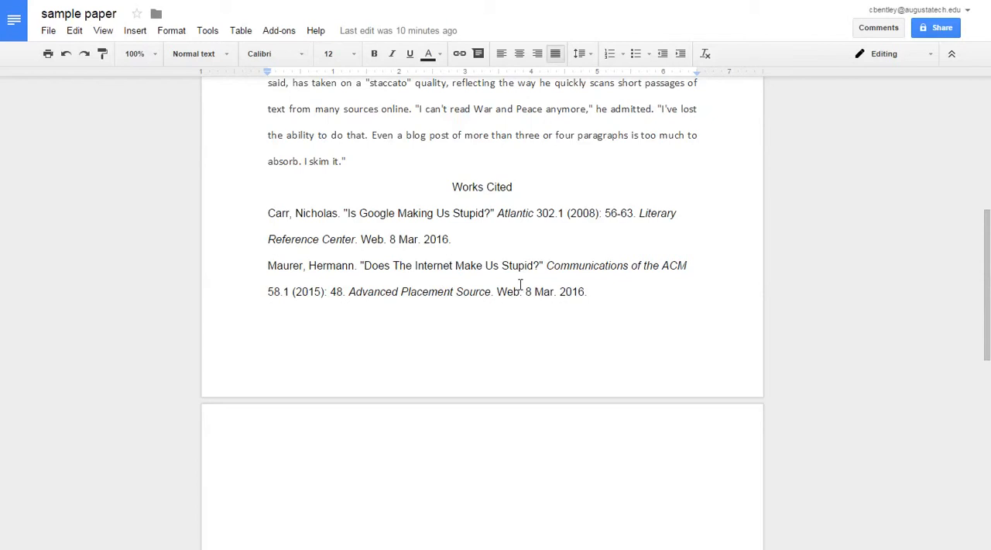
mouse_move(656, 173)
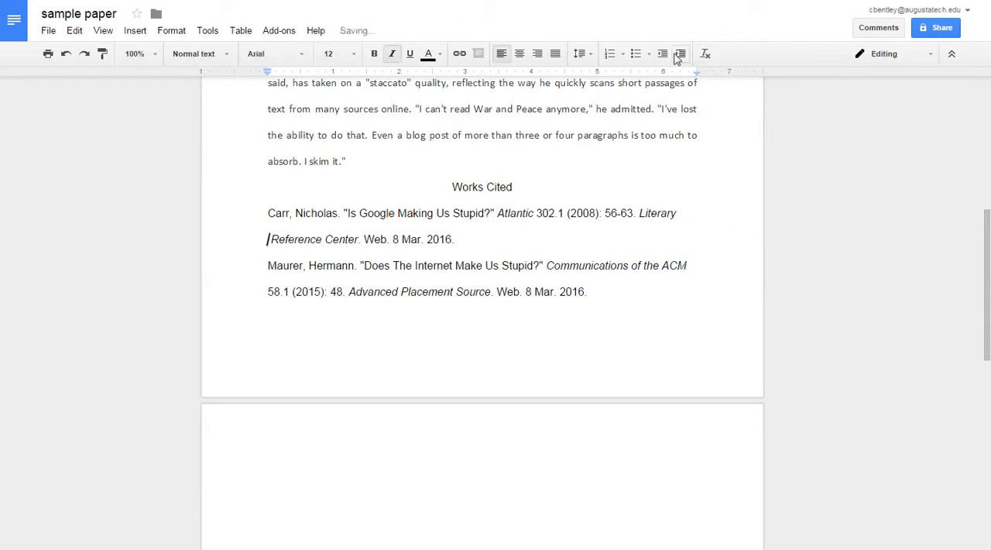
Apply hanging indents to the Carr and Maurer citations and return to the top
left_click(680, 53)
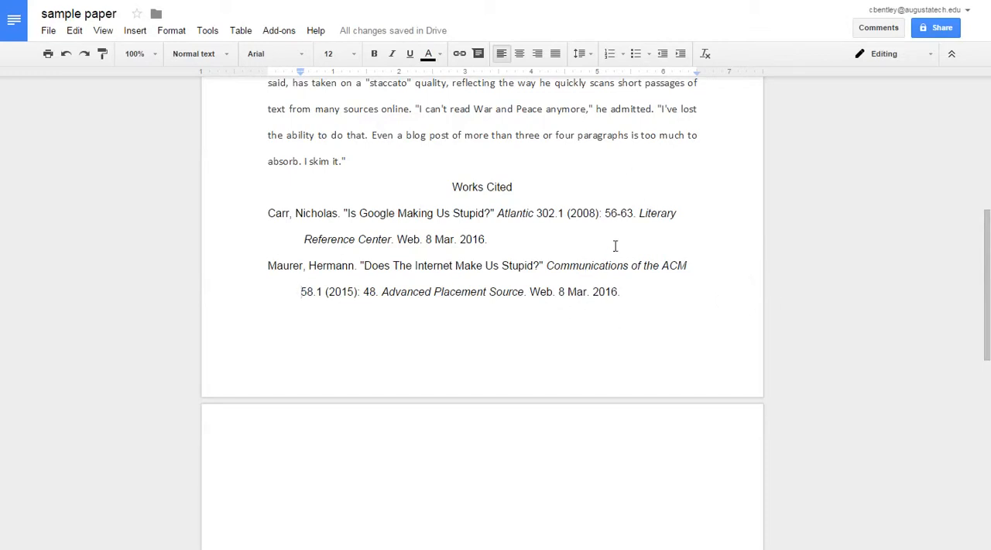
mouse_move(591, 251)
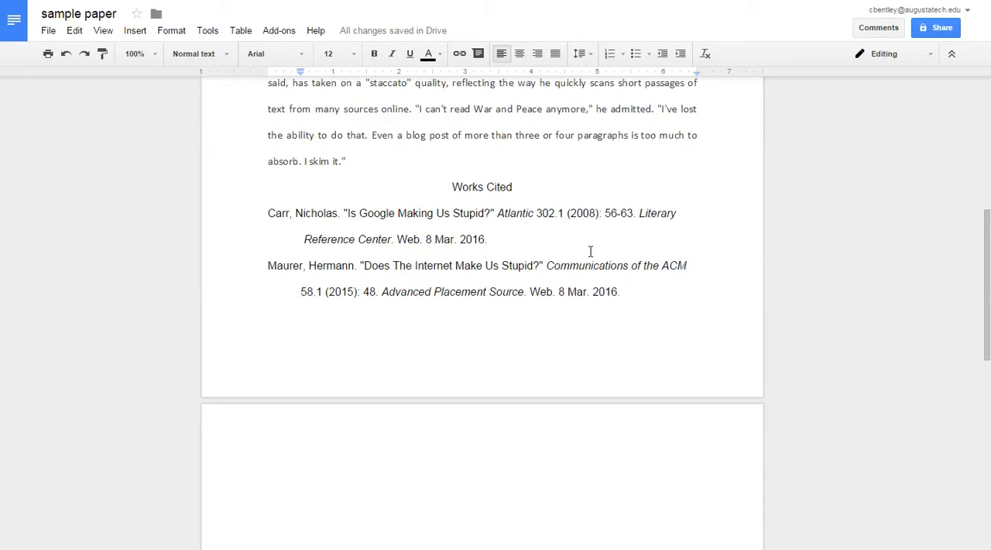
scroll("up", 3)
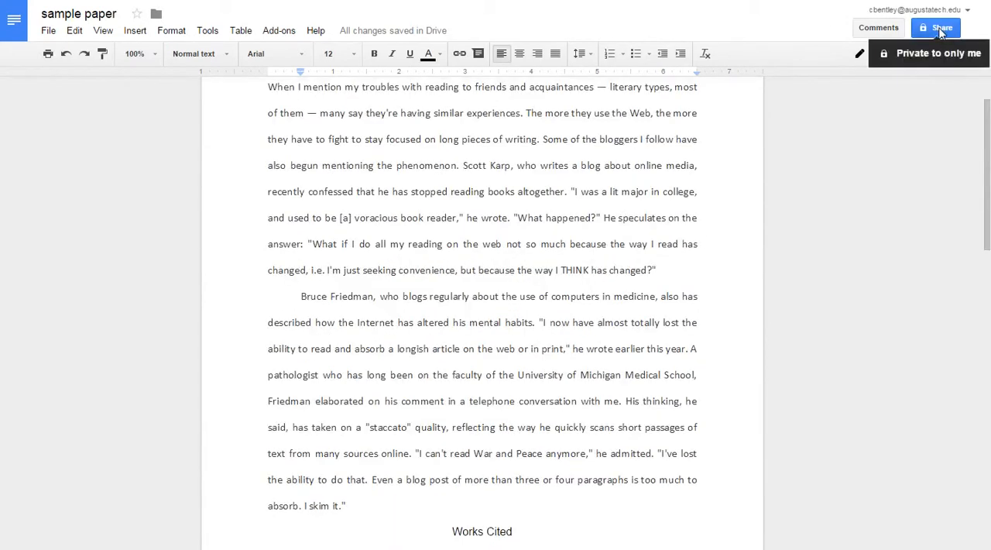
Enable link sharing so Augusta Technical College members can comment, and copy the link
left_click(935, 28)
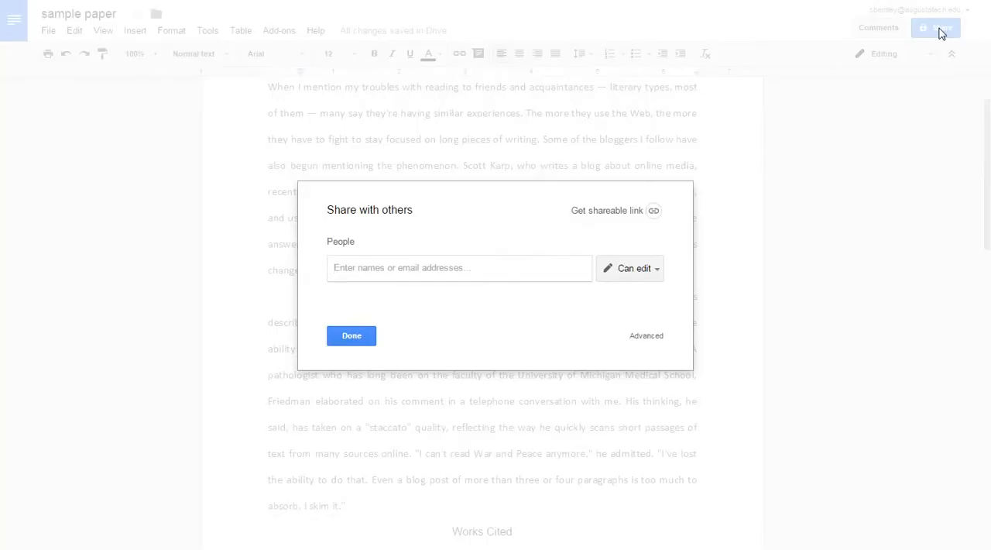
mouse_move(654, 211)
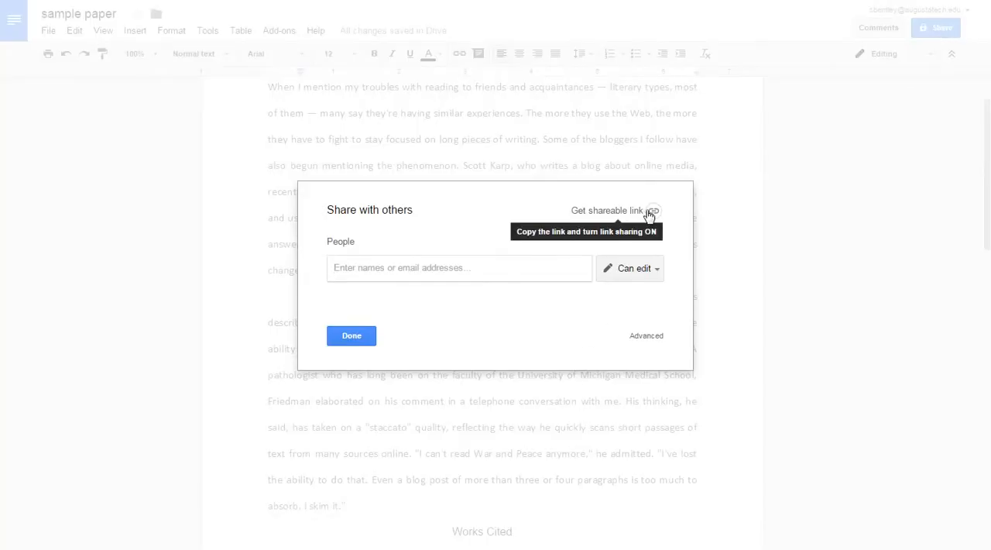
left_click(607, 210)
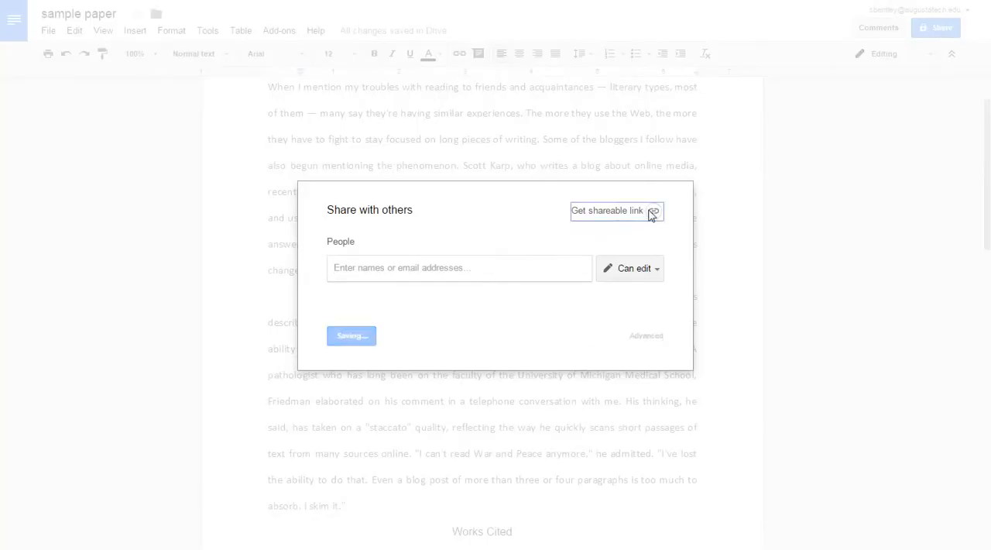
left_click(607, 211)
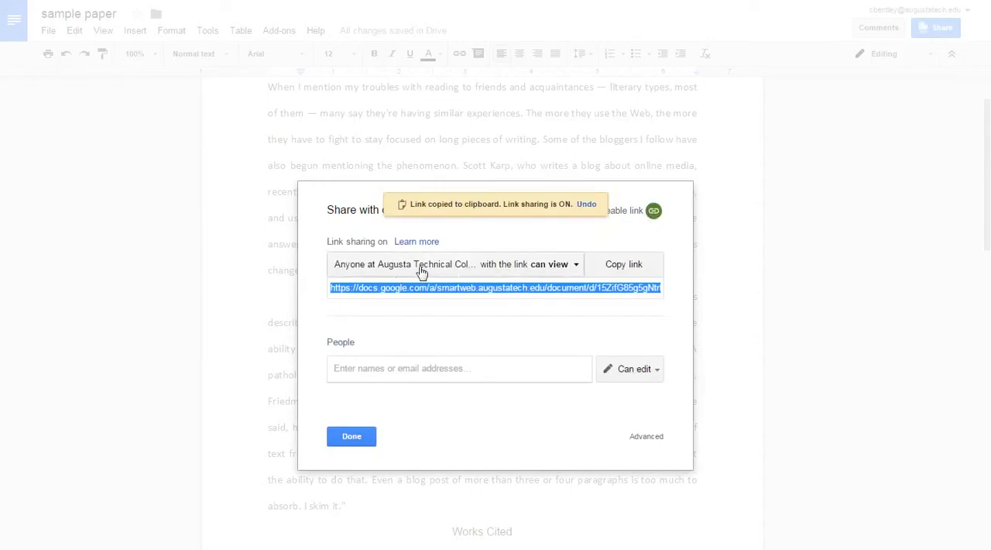
left_click(553, 264)
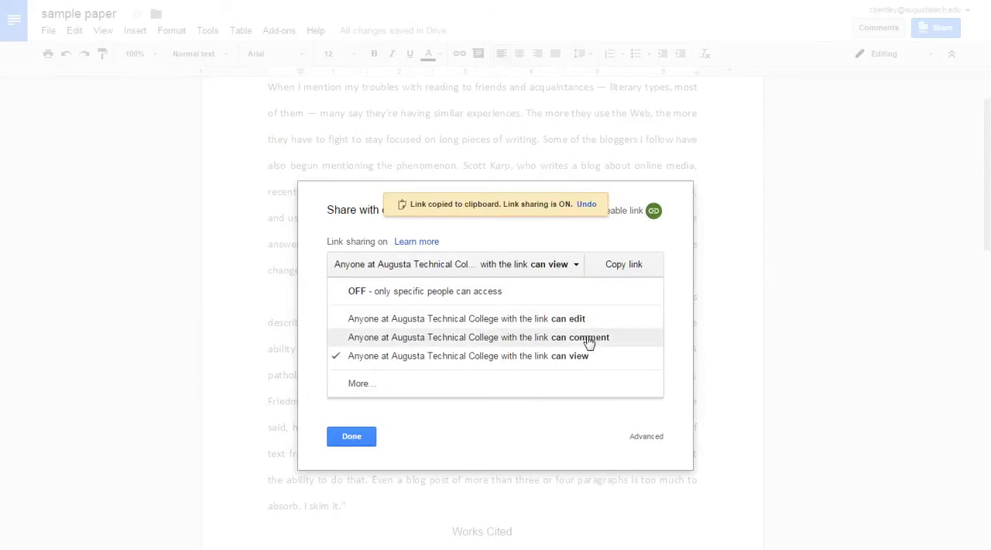
left_click(480, 338)
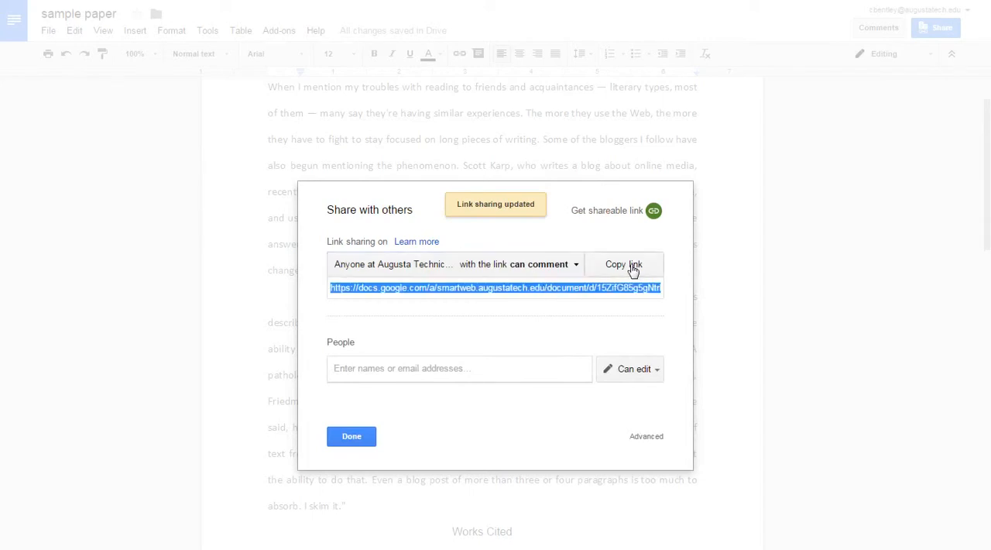
left_click(624, 263)
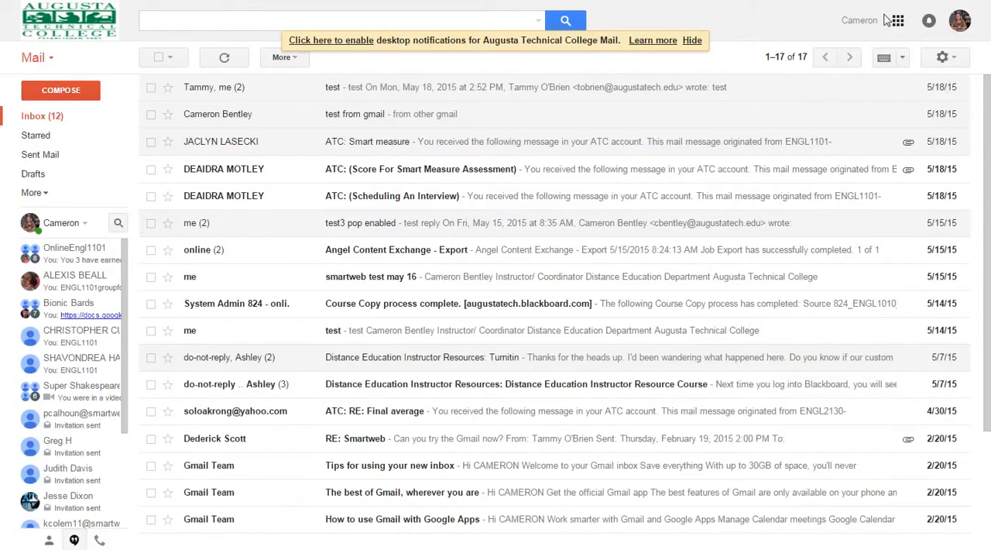
Visit the BionicBards topics in Google Groups, then return to the paper and dismiss sharing settings
left_click(898, 20)
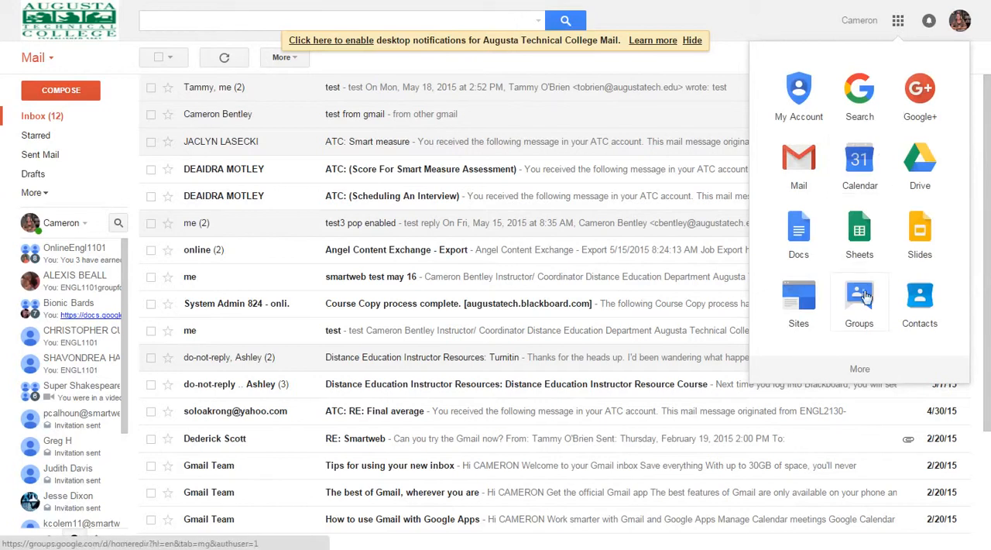
left_click(859, 299)
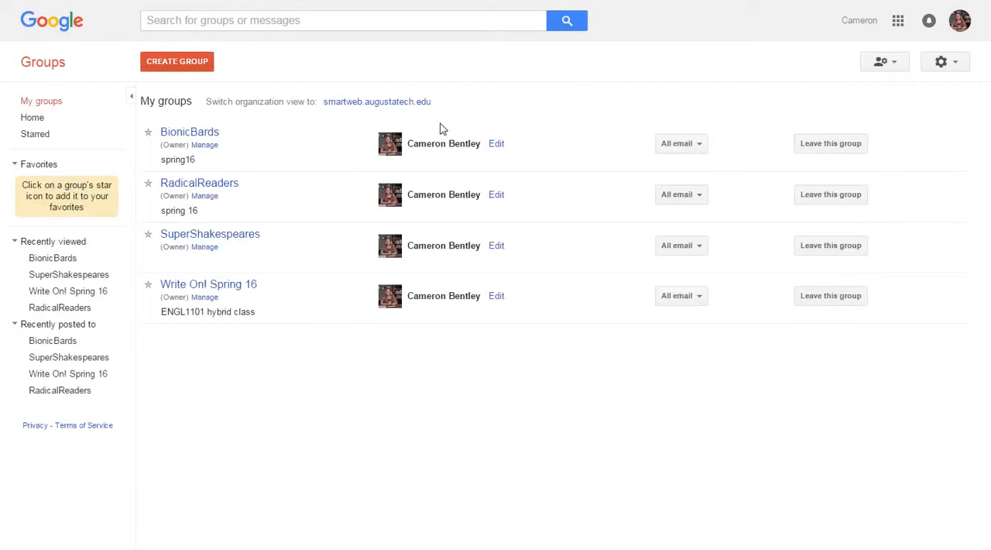
mouse_move(188, 132)
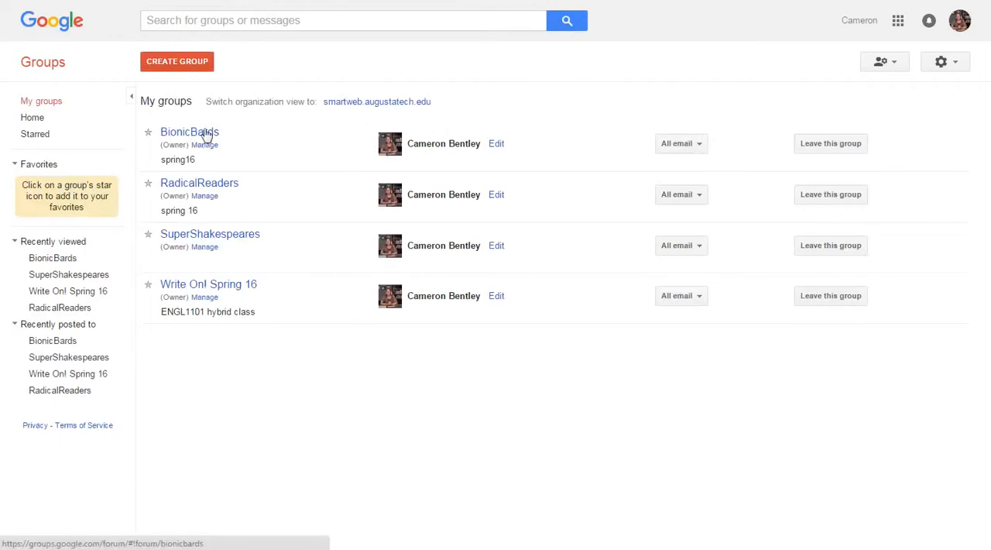
left_click(188, 131)
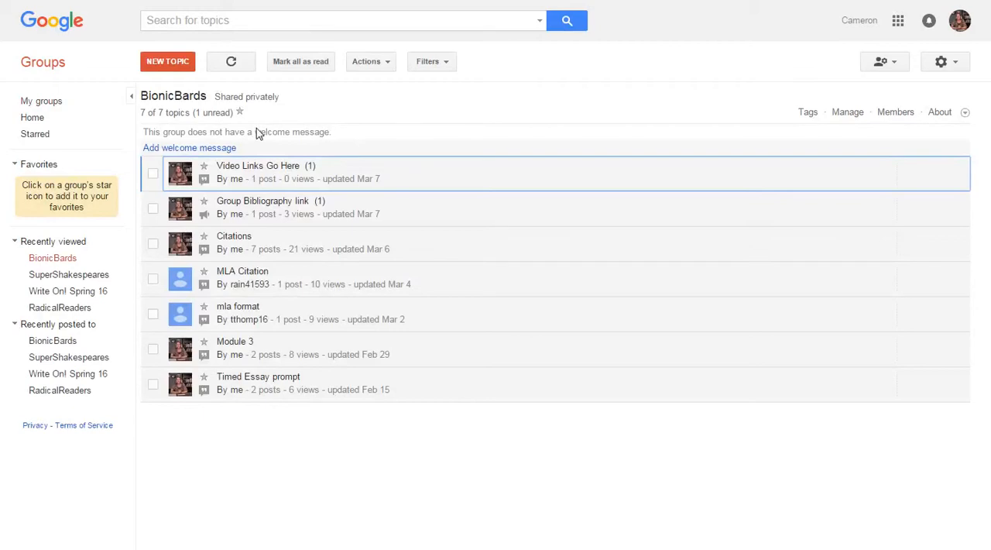
mouse_move(499, 71)
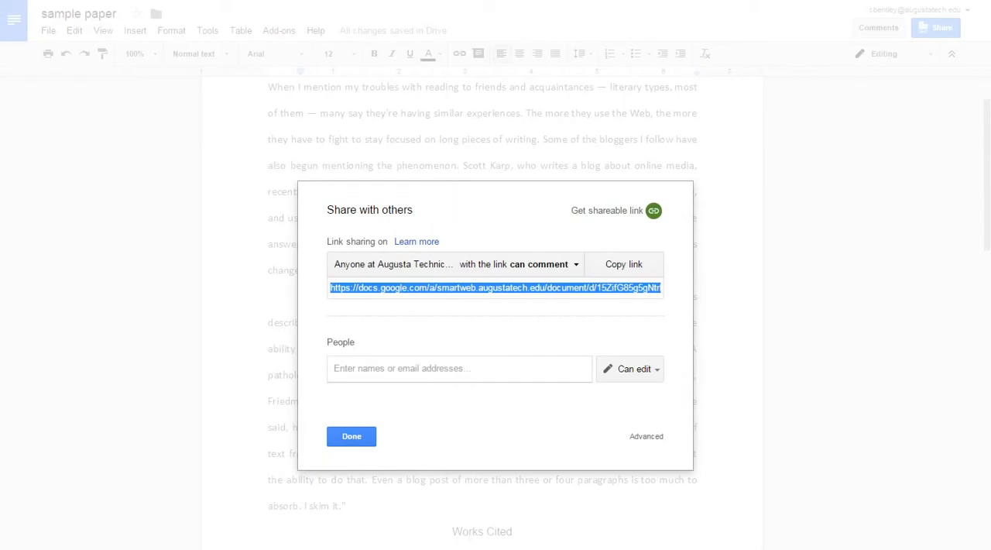
left_click(350, 437)
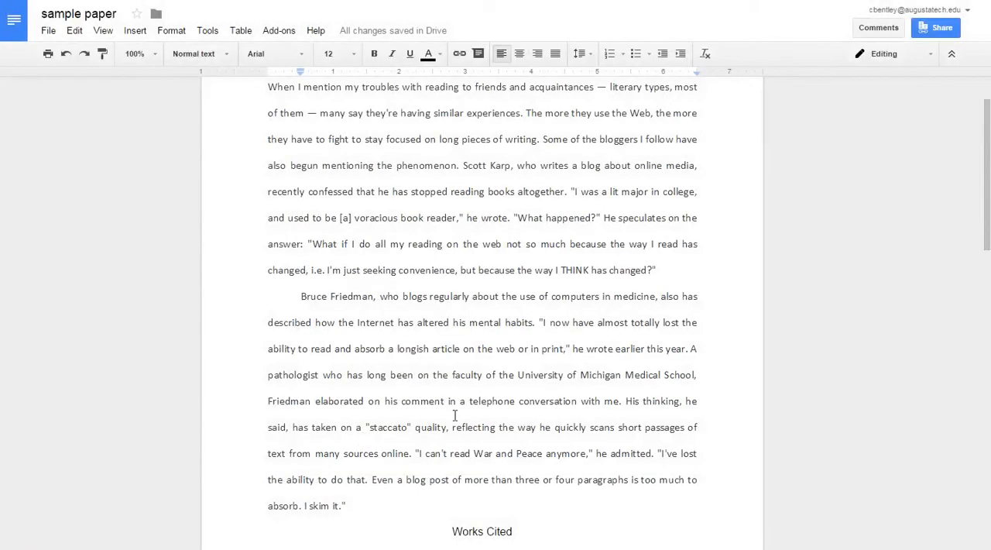
scroll("up", 3)
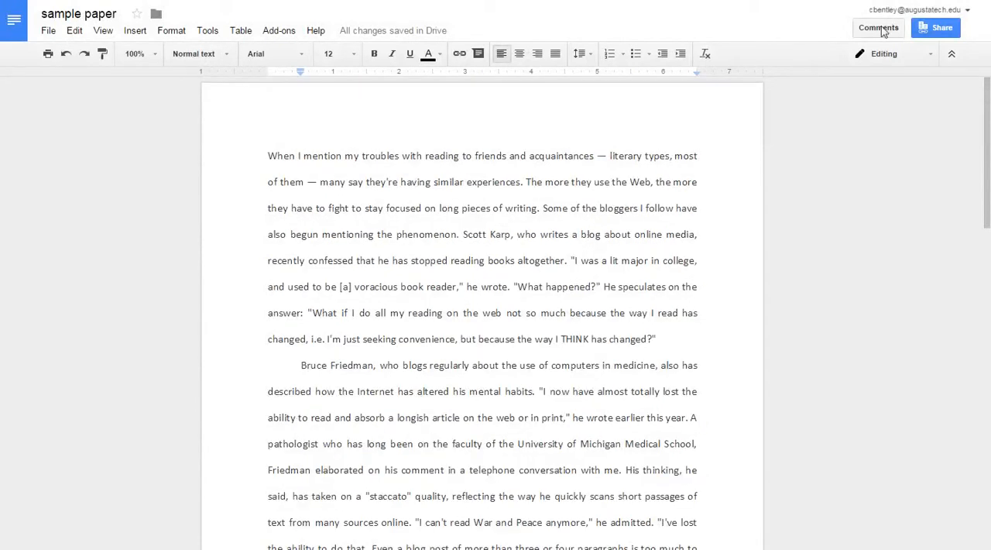
Comment 'Do you need the whole number?' on the 58 in the Maurer citation
left_click(878, 28)
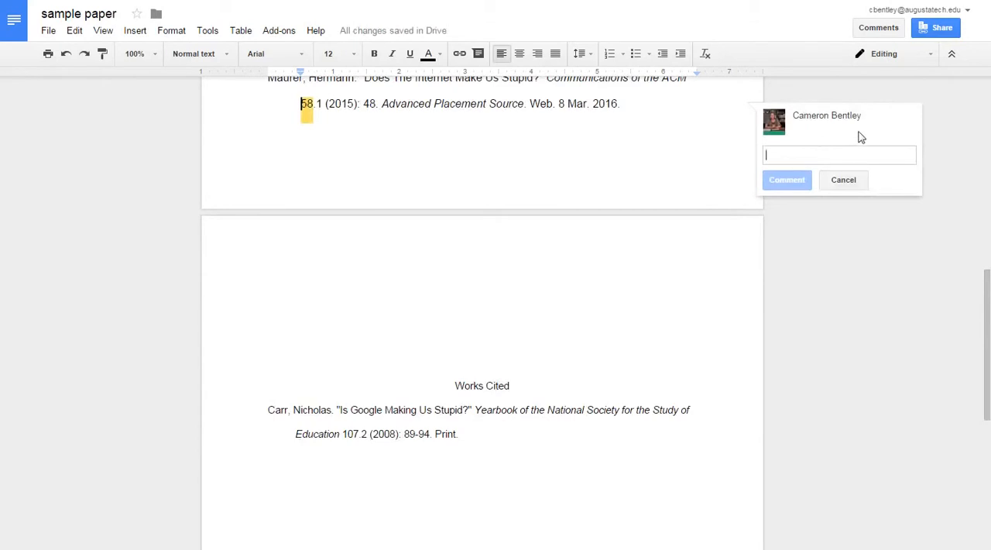
type("Do yo")
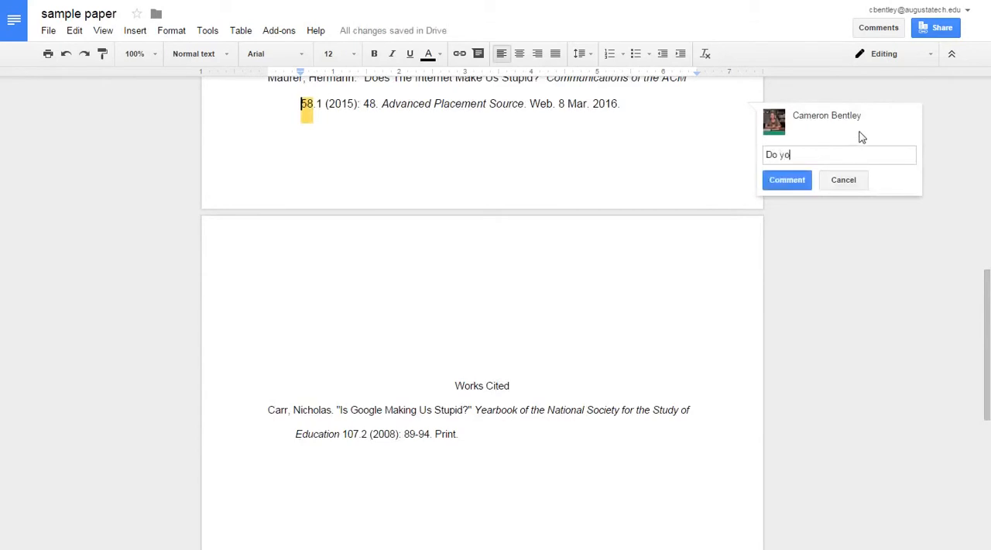
type("u need")
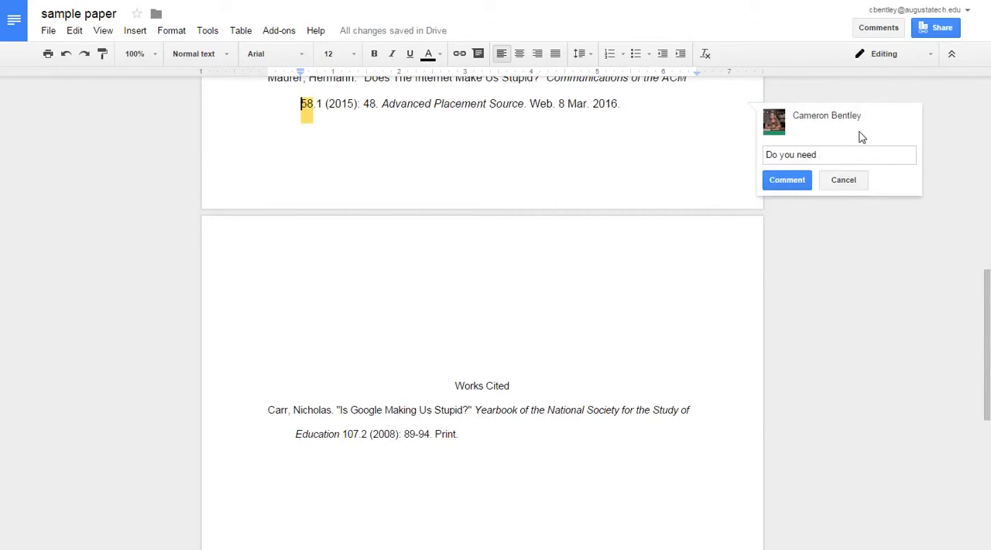
type("the")
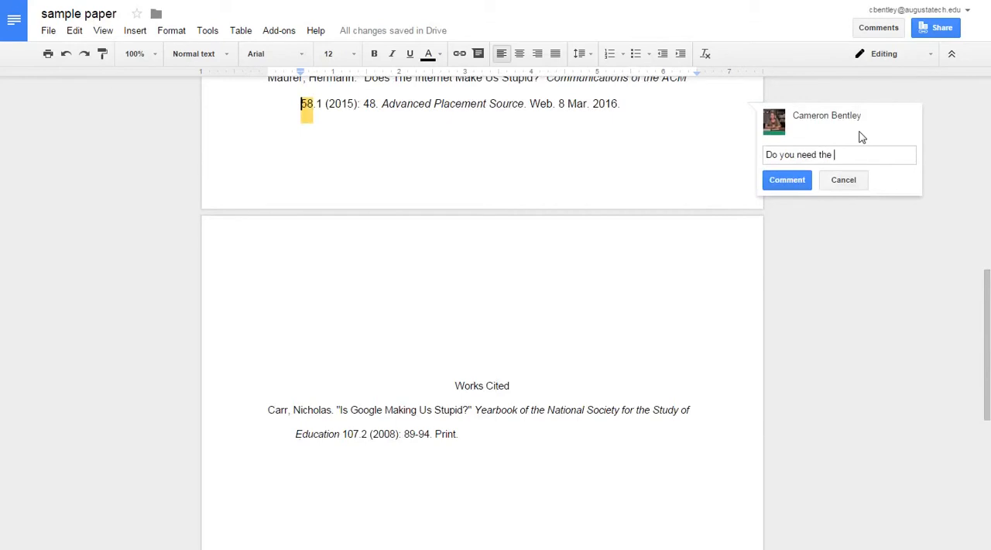
type("whole numb")
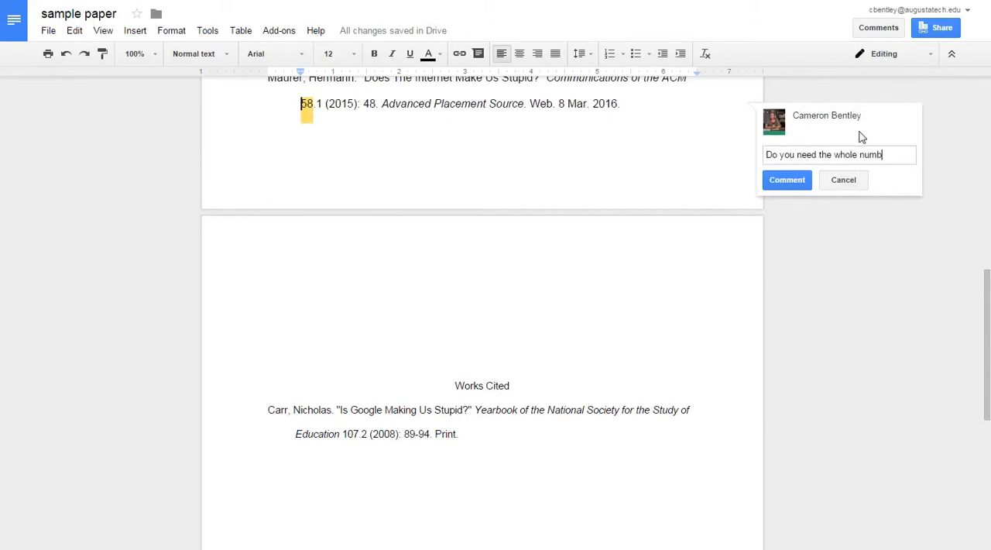
type("er?")
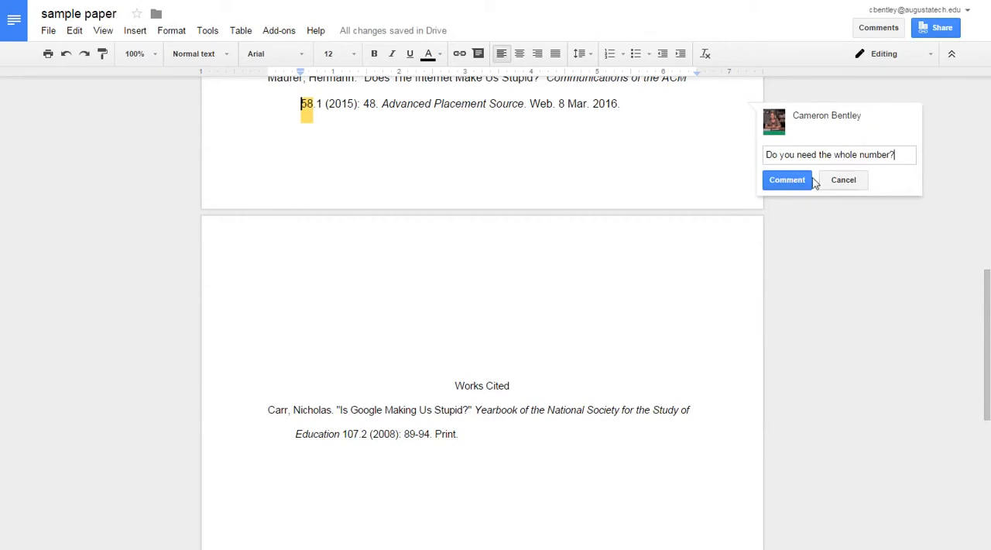
mouse_move(786, 180)
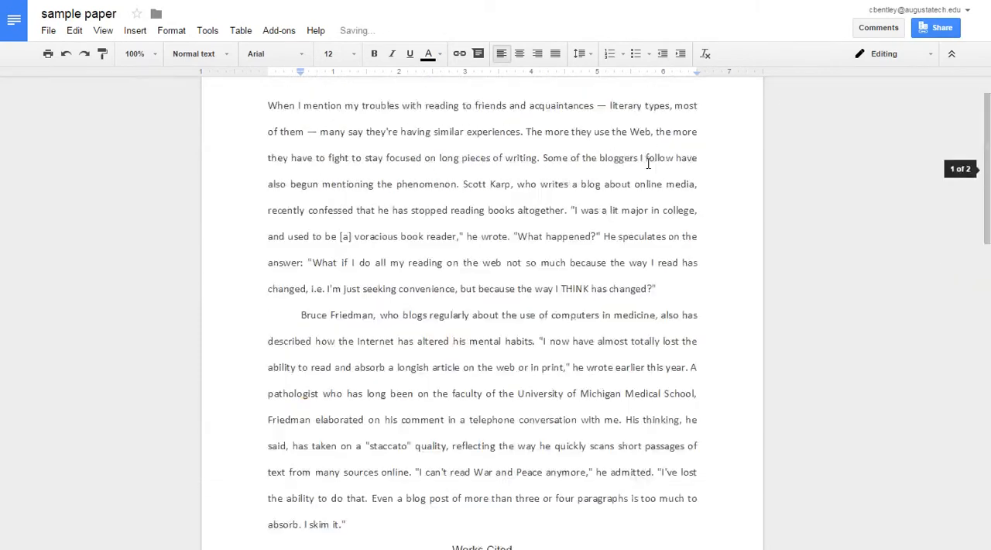
Post the comment 'I like your hook!' on the sentence beginning 'The more they use the Web'
scroll("up", 3)
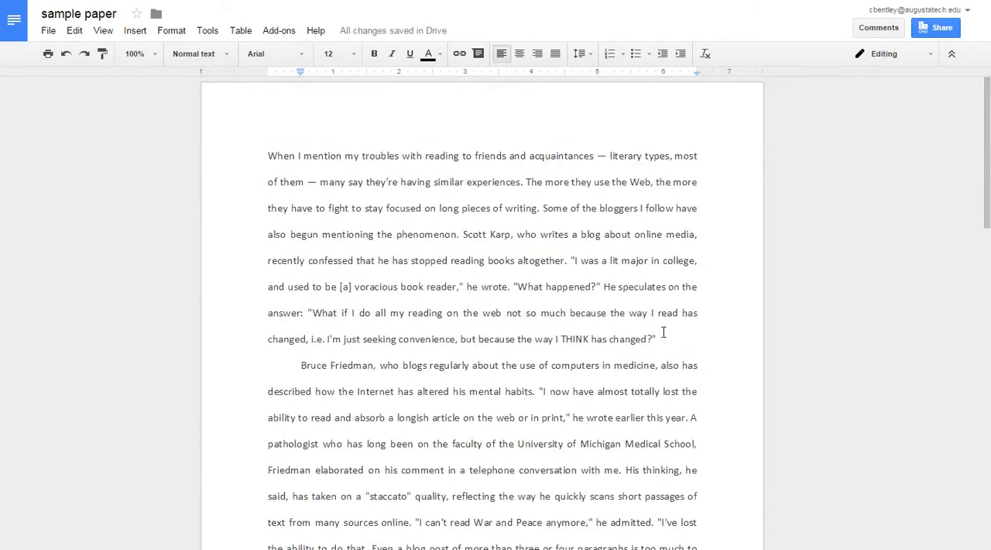
mouse_move(612, 198)
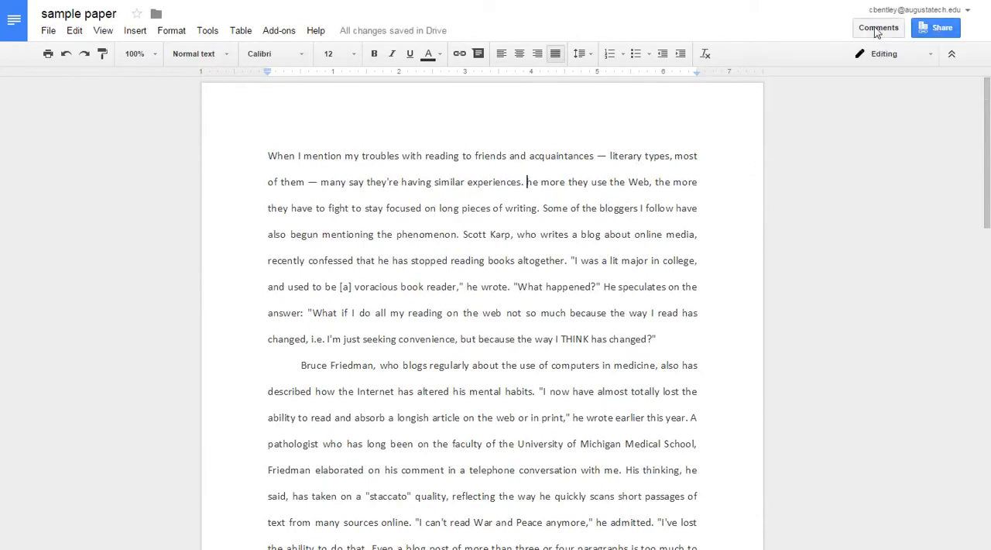
left_click(878, 28)
type("I like your hoo")
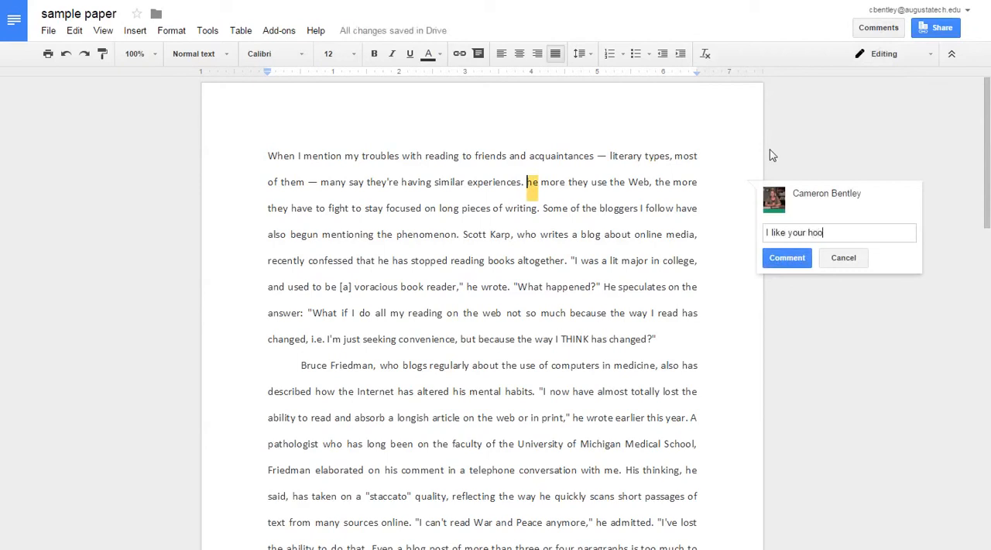
type("k!")
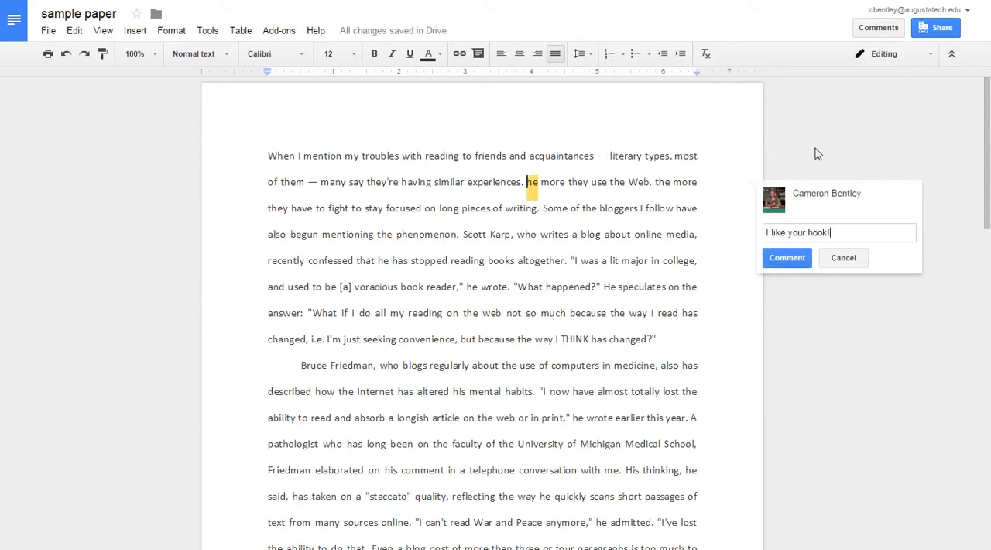
left_click(786, 257)
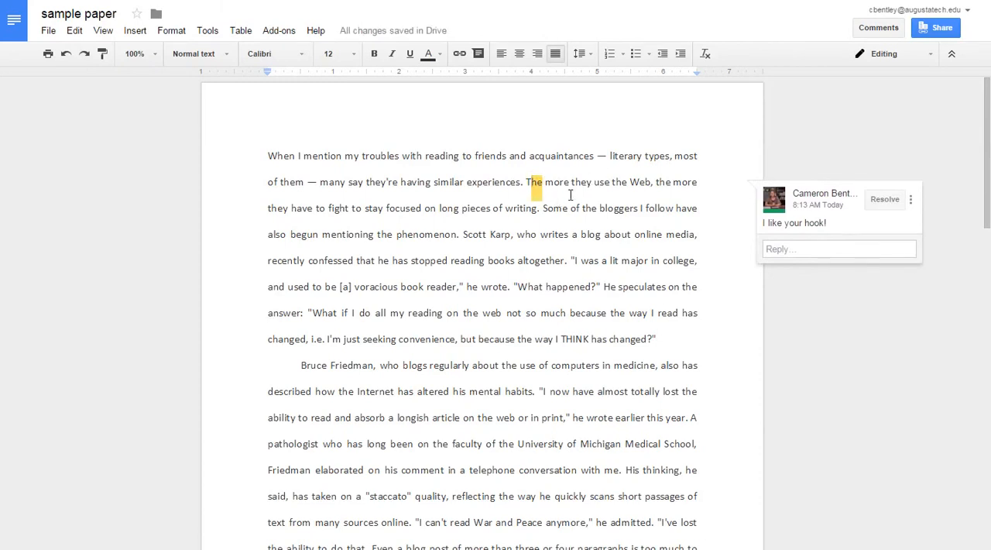
mouse_move(548, 226)
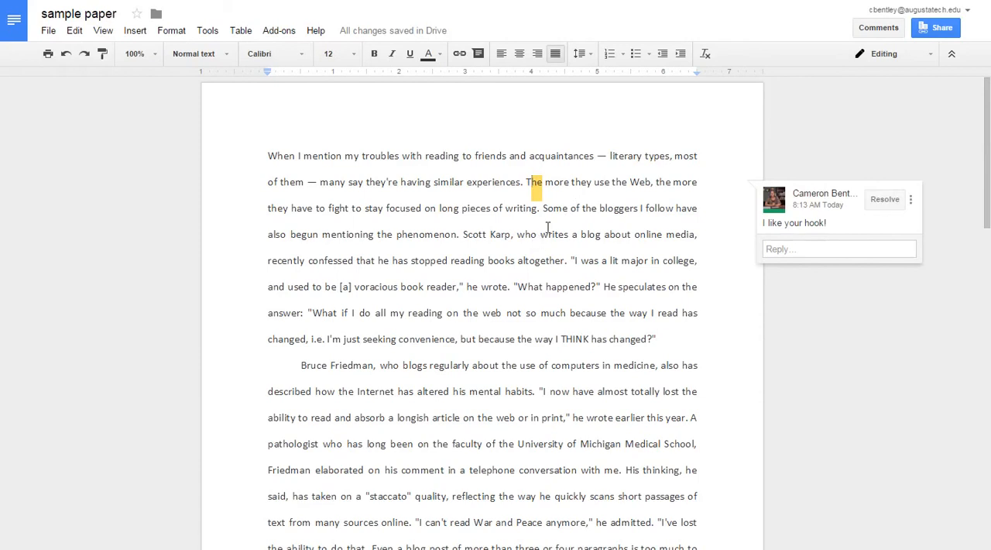